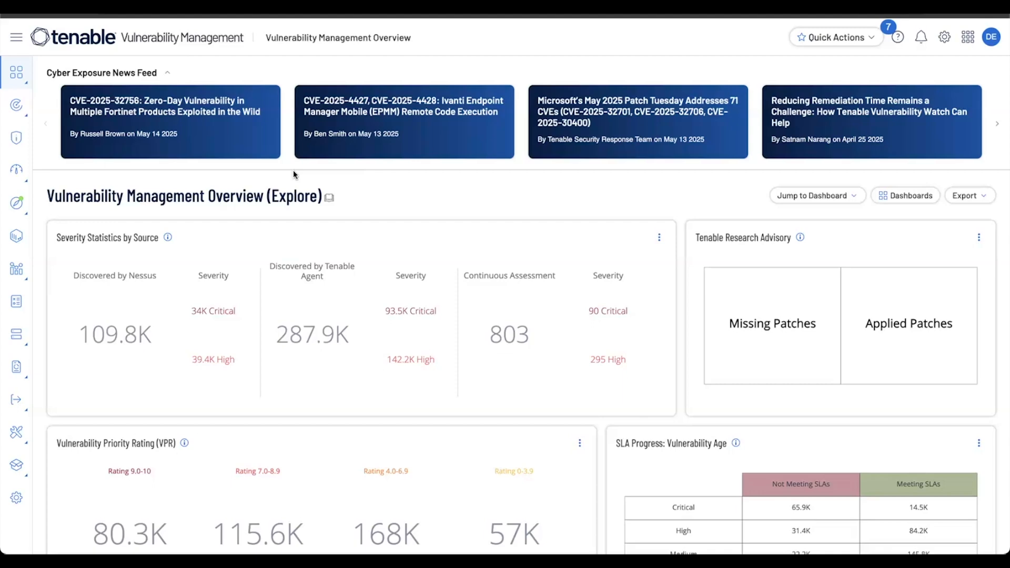
Navigate from the overview dashboard to Explore (Preview) via the main navigation menu
{"action": "left_click", "coordinate": [16, 37]}
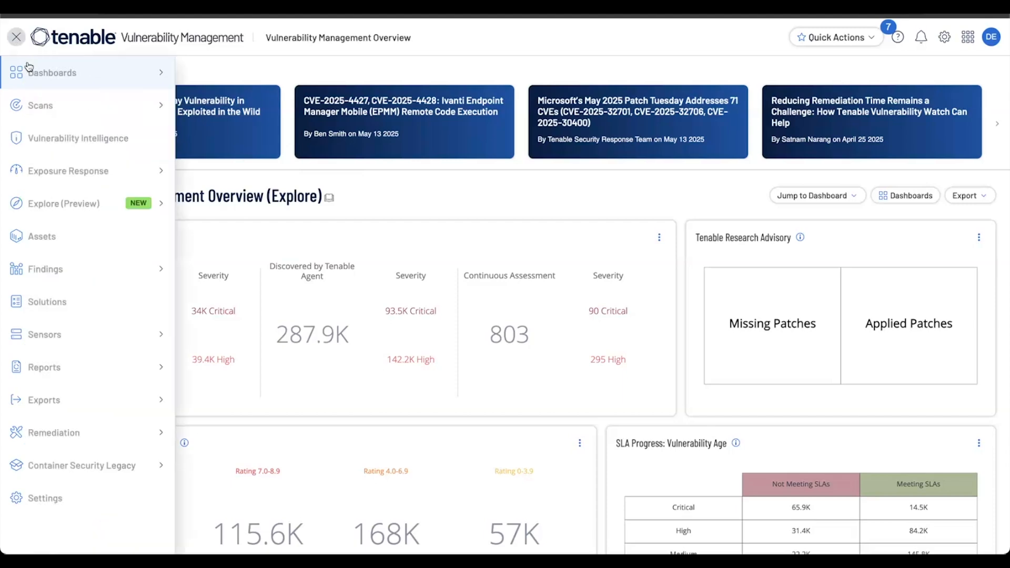
{"action": "left_click", "coordinate": [16, 36]}
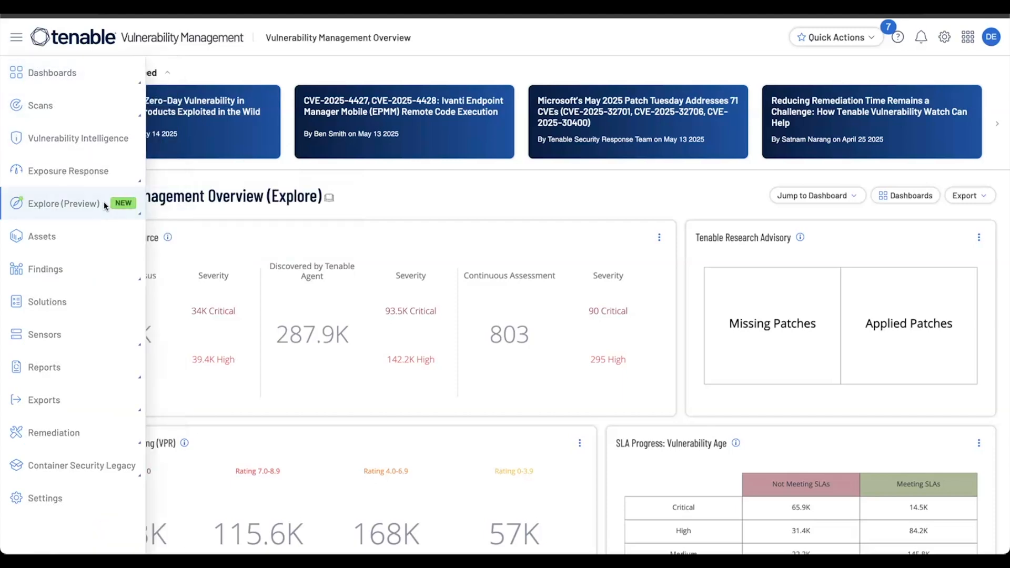
{"action": "left_click", "coordinate": [63, 202]}
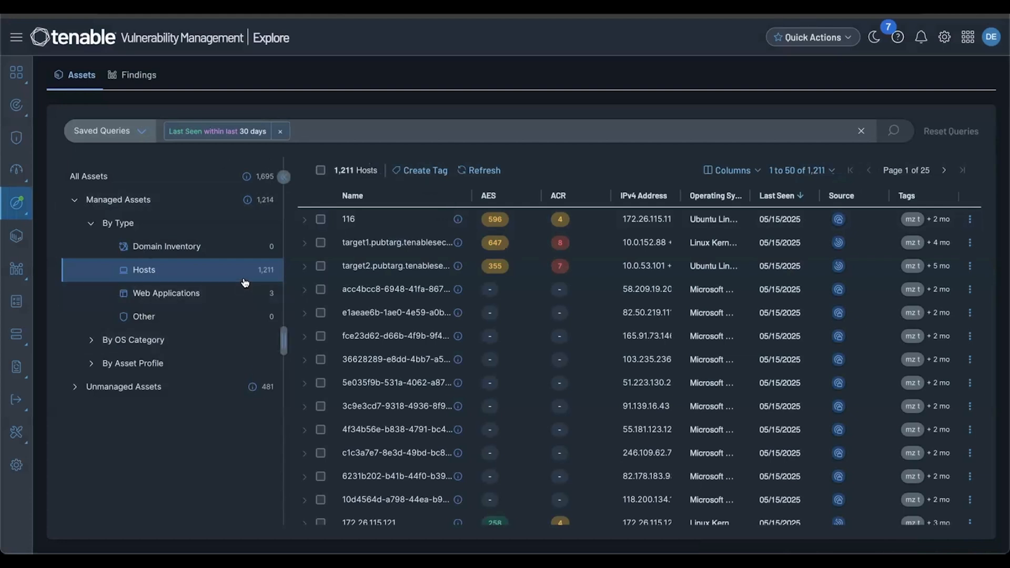
{"action": "mouse_move", "coordinate": [246, 177]}
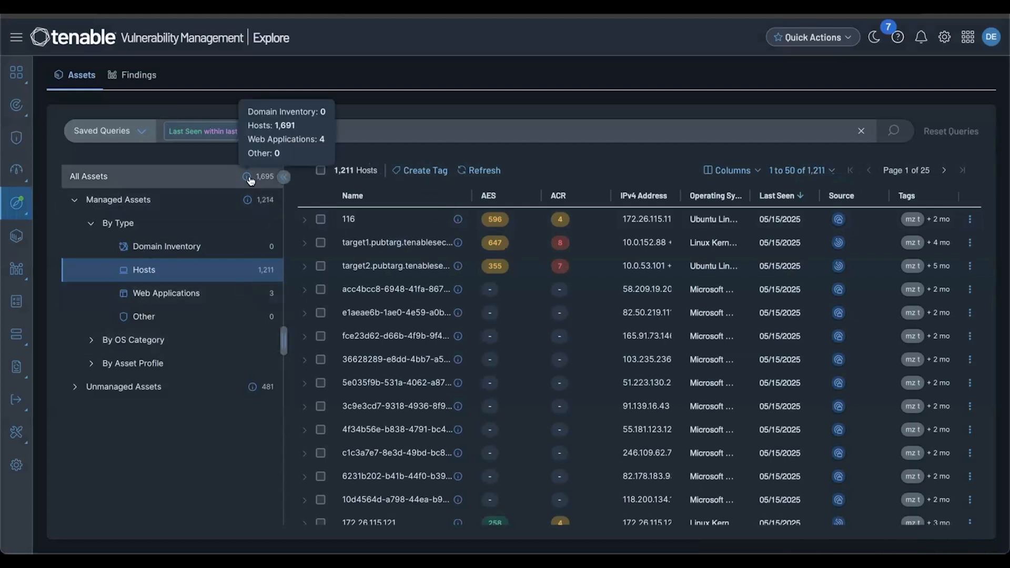
{"action": "mouse_move", "coordinate": [248, 202]}
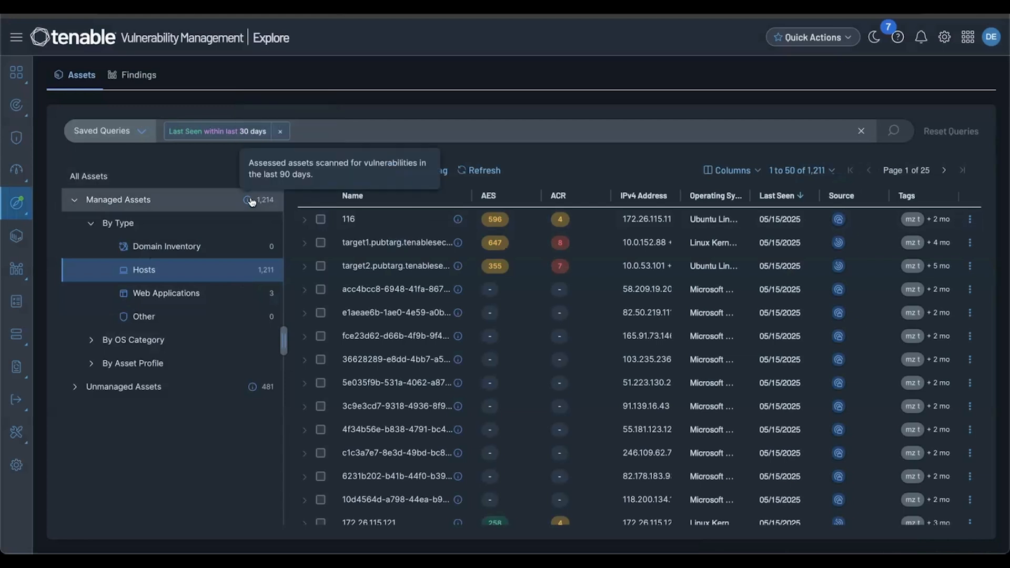
{"action": "mouse_move", "coordinate": [253, 391]}
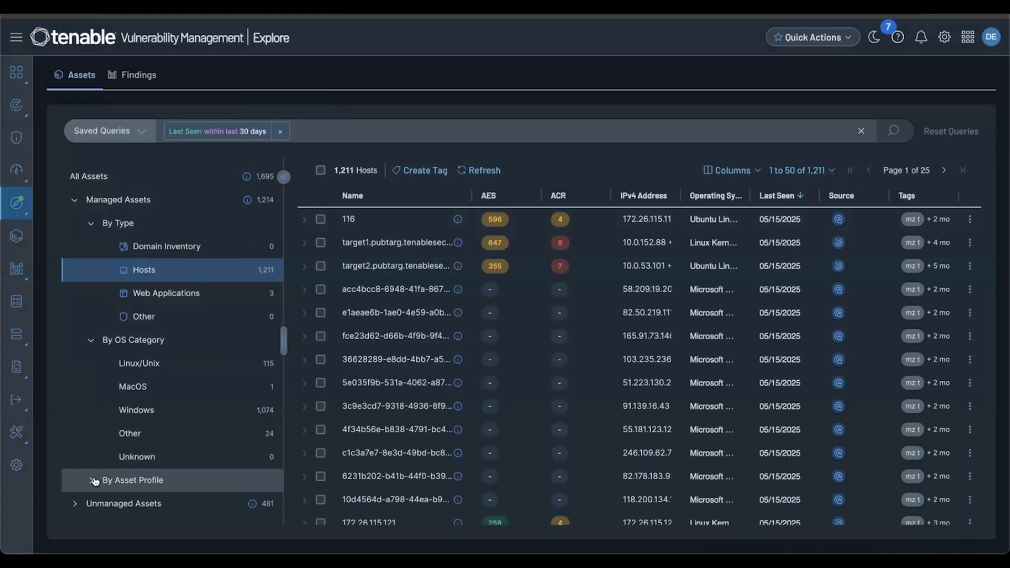
Filter the asset list to ACR equal to 4 and Linux/Unix under By Asset Profile
{"action": "left_click", "coordinate": [132, 480]}
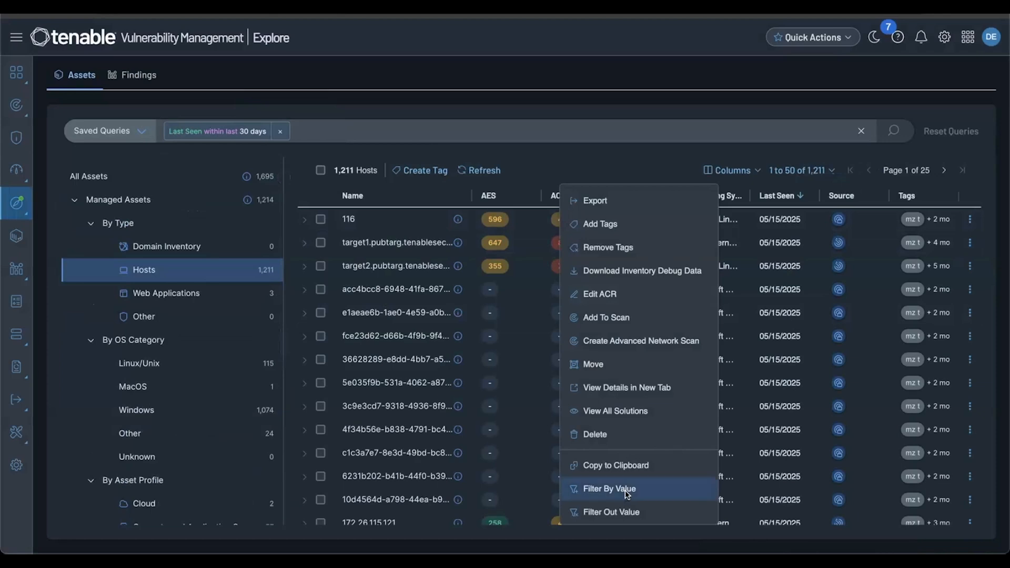
{"action": "left_click", "coordinate": [609, 488]}
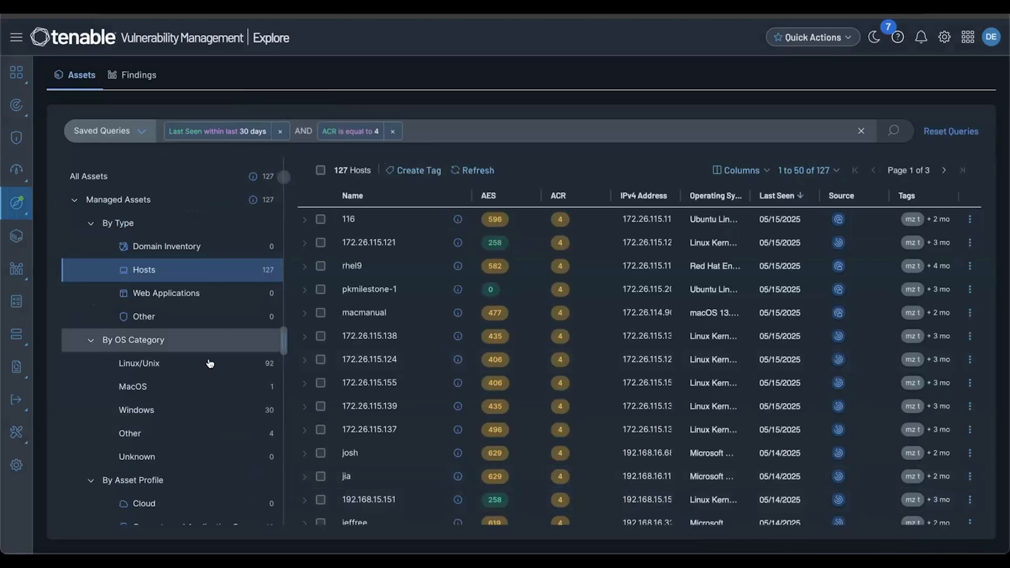
{"action": "left_click", "coordinate": [139, 363]}
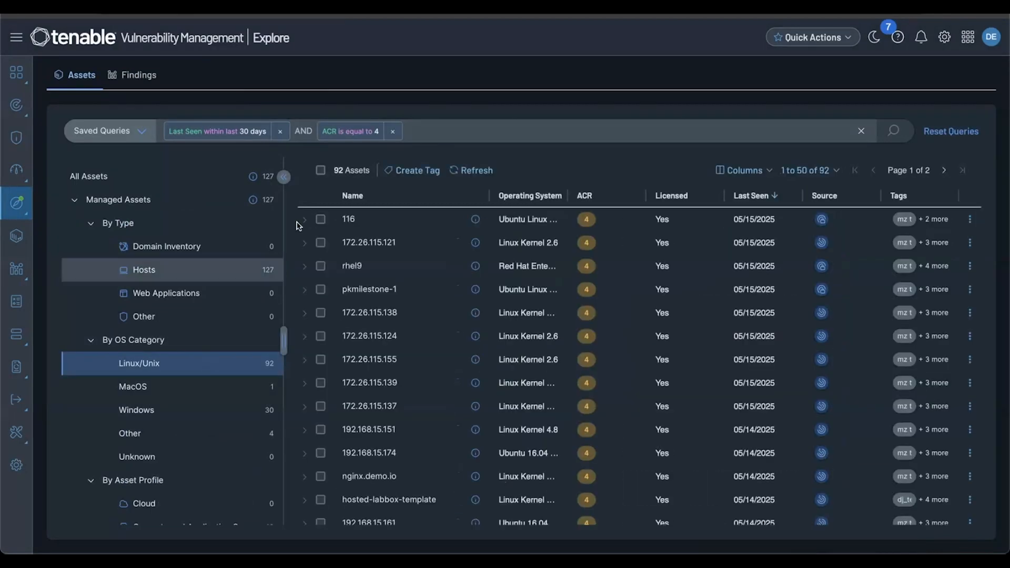
Expand and collapse asset 116's vulnerability list in the filtered results
{"action": "left_click", "coordinate": [304, 219]}
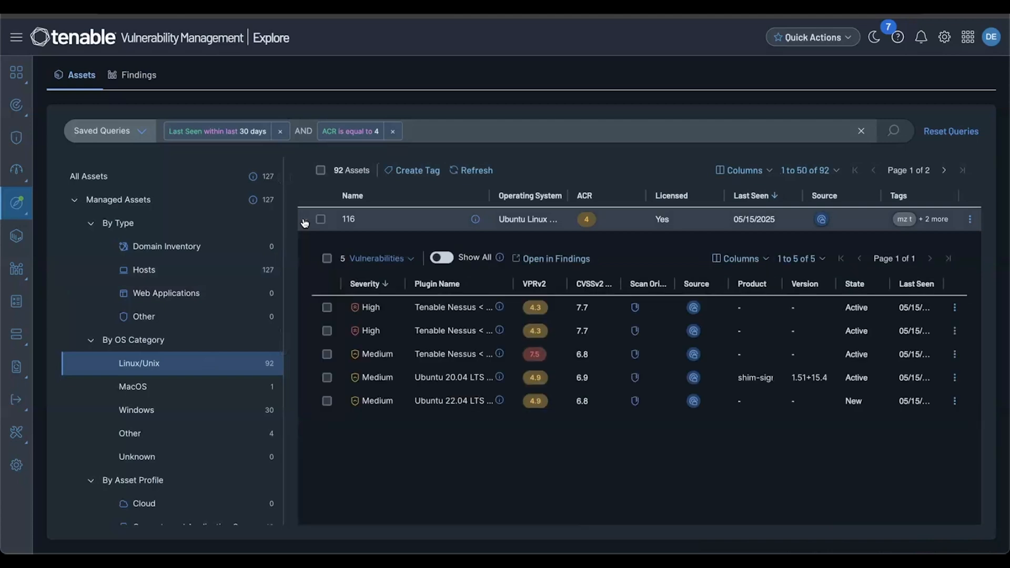
{"action": "left_click", "coordinate": [304, 219]}
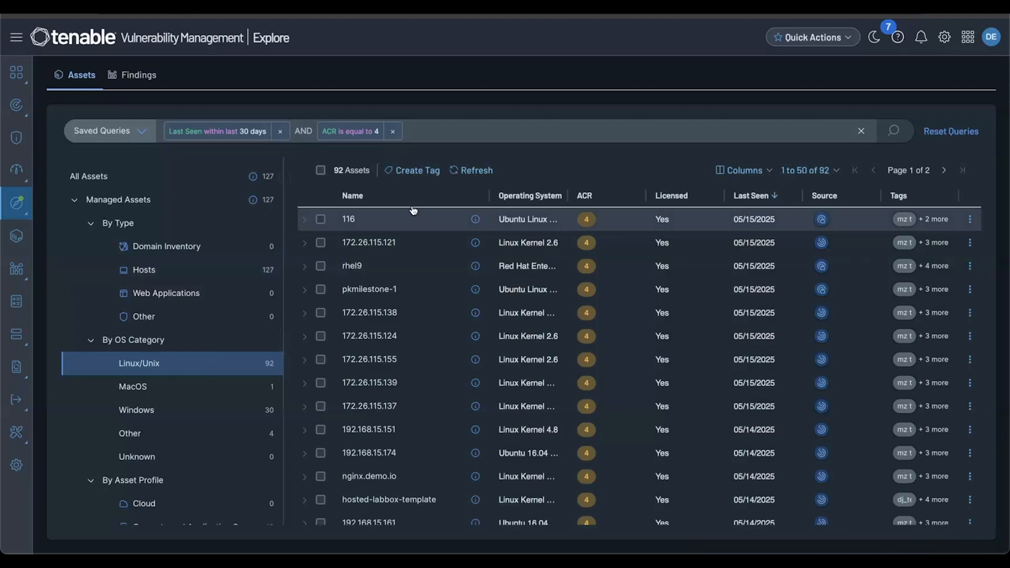
{"action": "left_click", "coordinate": [475, 219]}
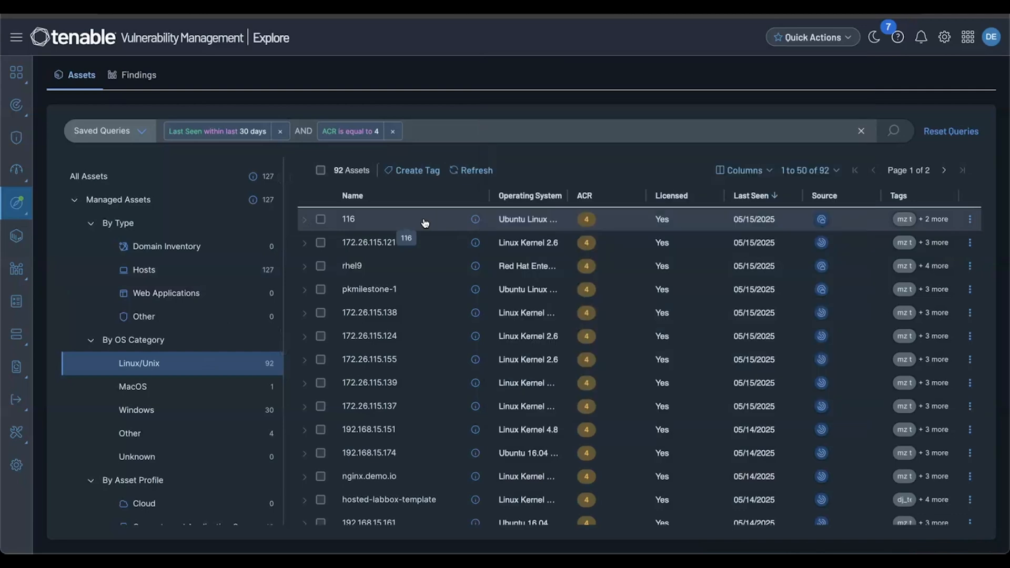
View asset 116's detail panel: AES 596, ACR 4, five vulnerabilities, Ubuntu 22.04
{"action": "left_click", "coordinate": [348, 218]}
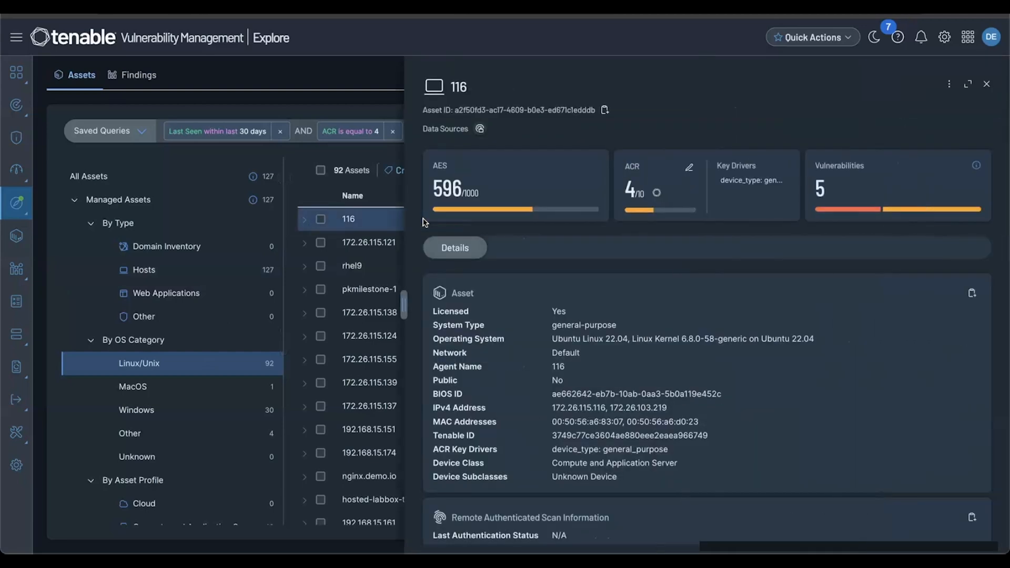
{"action": "mouse_move", "coordinate": [610, 262]}
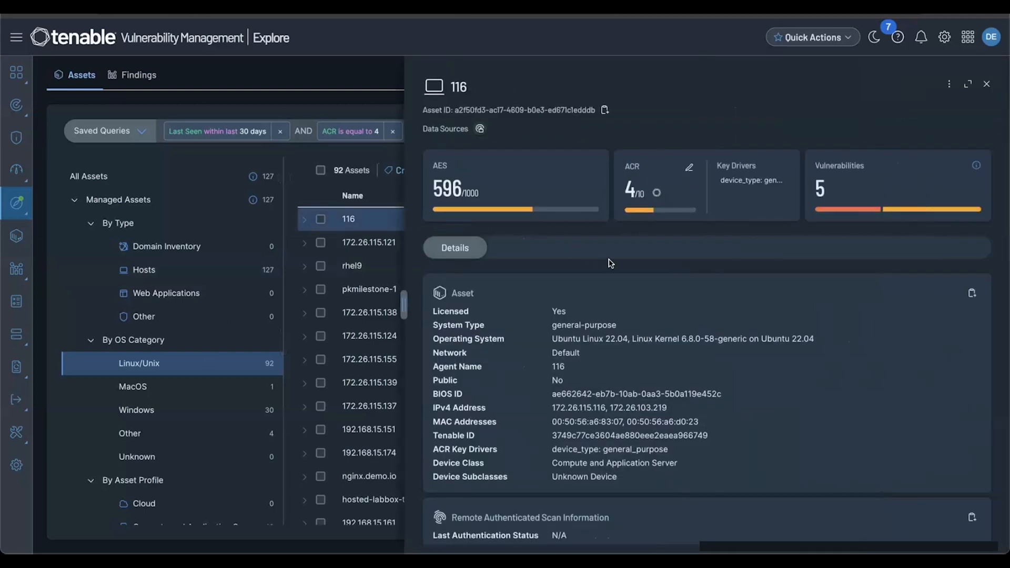
{"action": "mouse_move", "coordinate": [985, 84]}
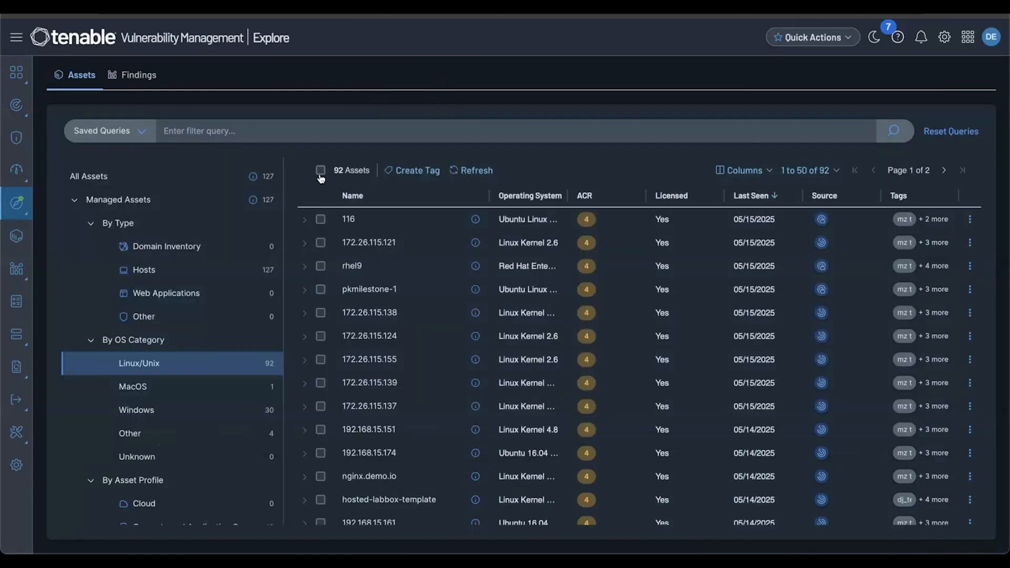
Select all Linux/Unix assets on the page and bring up the bulk actions
{"action": "left_click", "coordinate": [321, 170]}
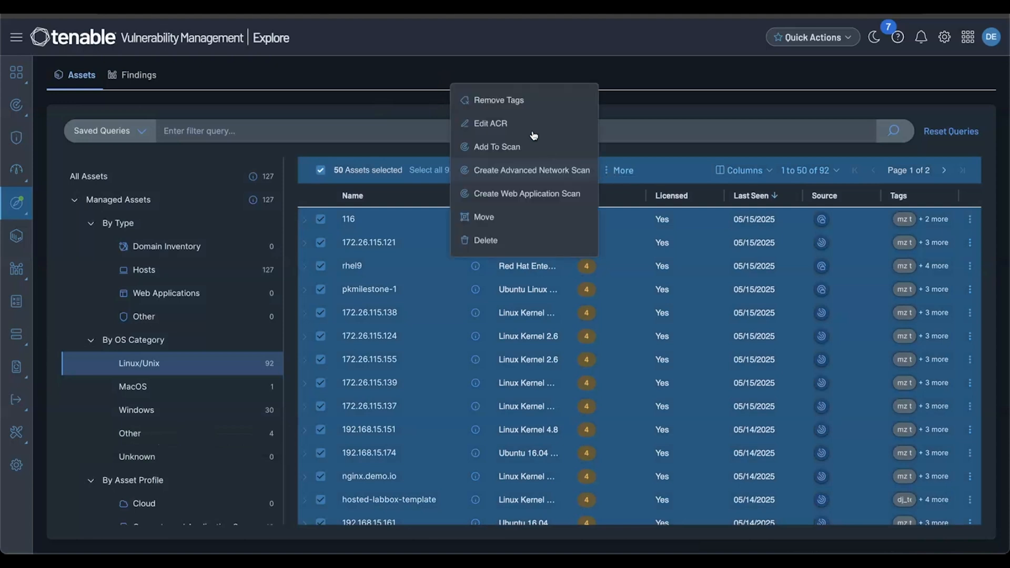
{"action": "left_click", "coordinate": [496, 147]}
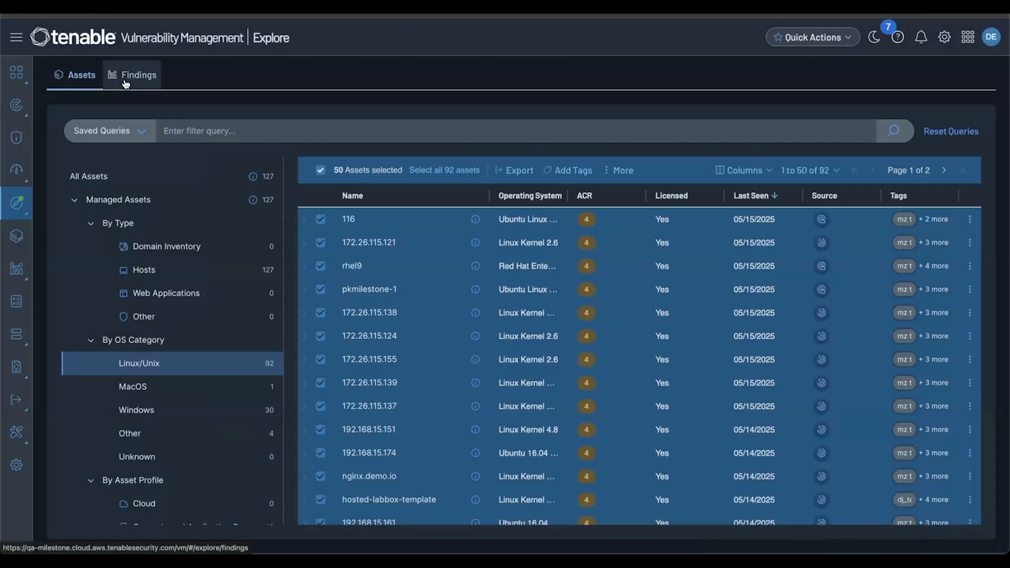
Show findings with the severity breakdown expanded and group them by product version (493 versions)
{"action": "left_click", "coordinate": [139, 75]}
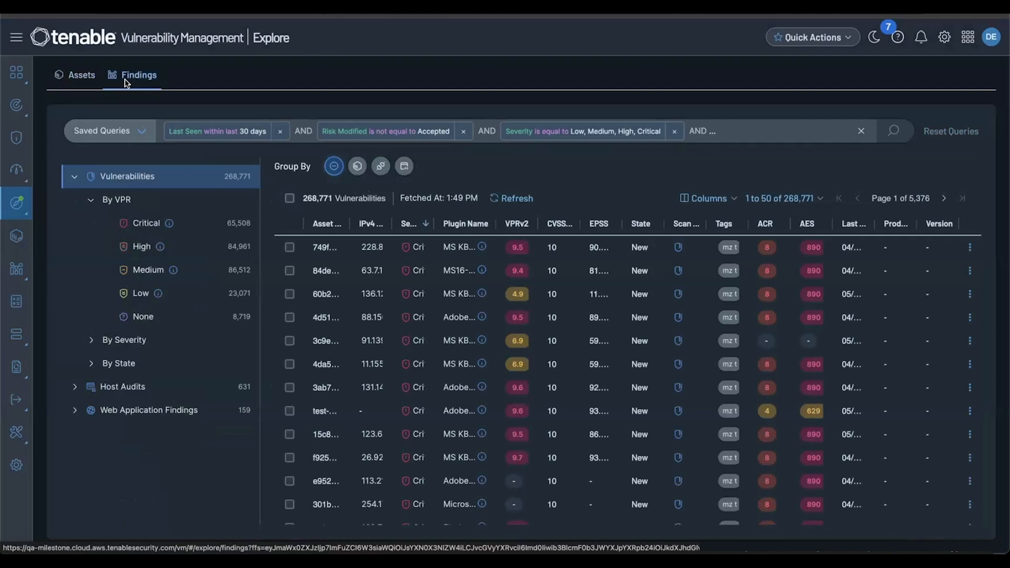
{"action": "mouse_move", "coordinate": [231, 270]}
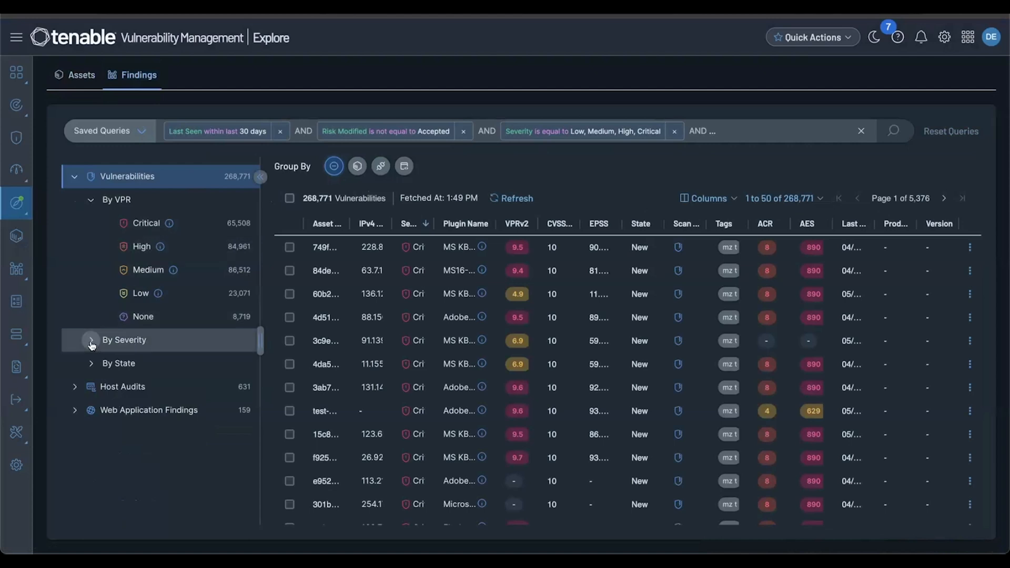
{"action": "left_click", "coordinate": [91, 340]}
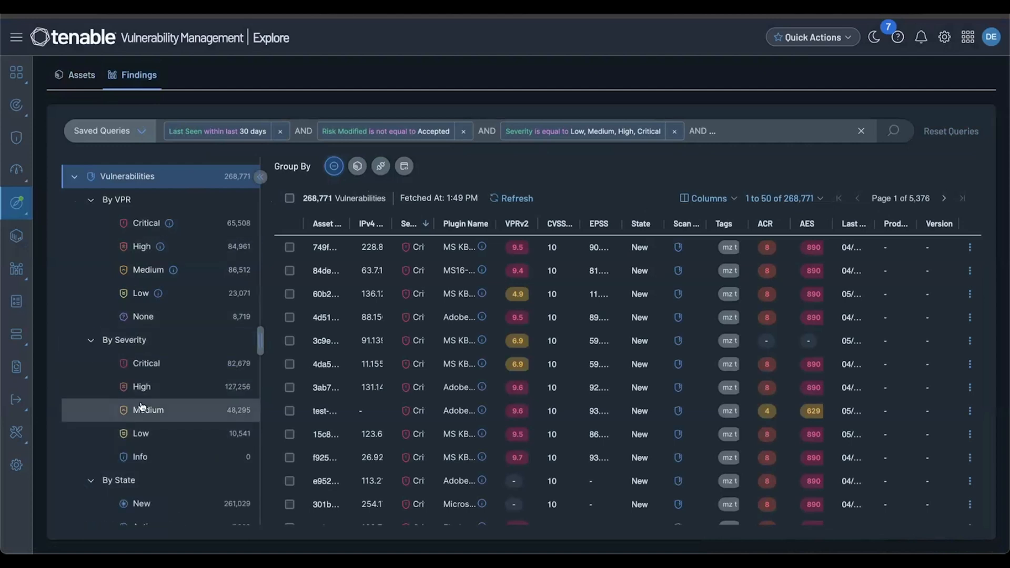
{"action": "scroll", "scroll_direction": "up", "scroll_amount": 3}
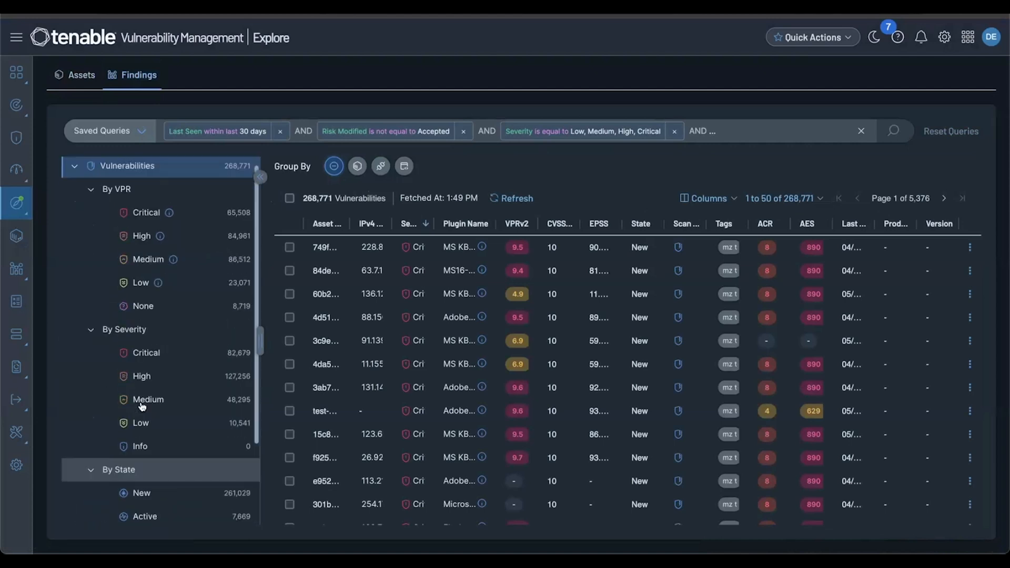
{"action": "left_click", "coordinate": [404, 166]}
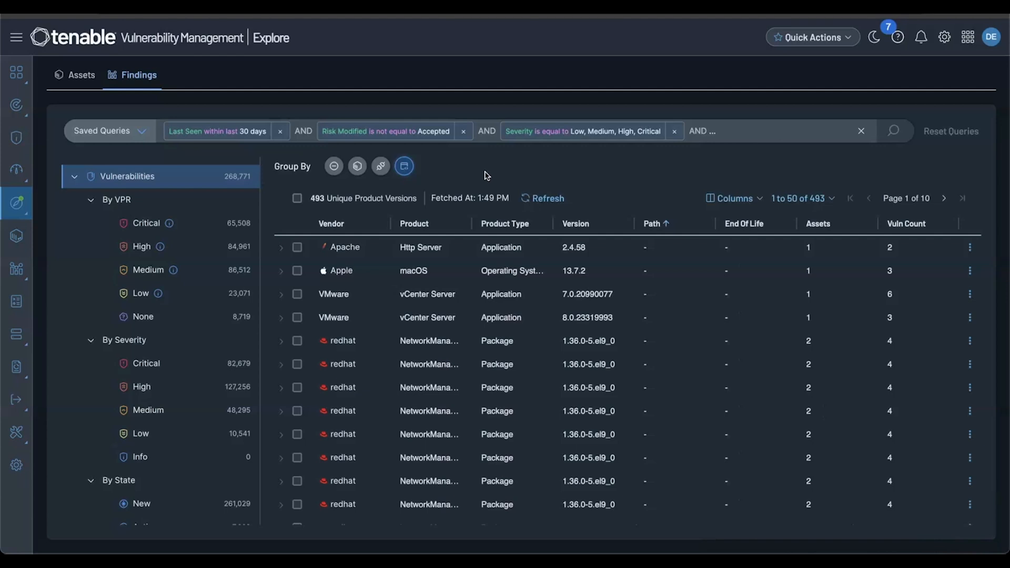
Ungroup findings back to 268,771 individual vulnerabilities and show the column chooser
{"action": "left_click", "coordinate": [333, 166]}
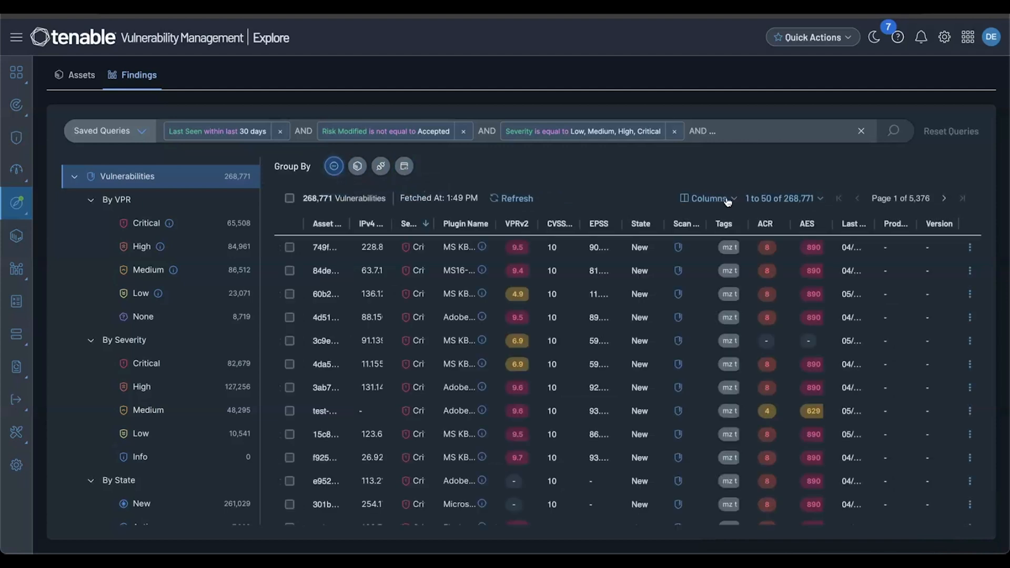
{"action": "left_click", "coordinate": [707, 197]}
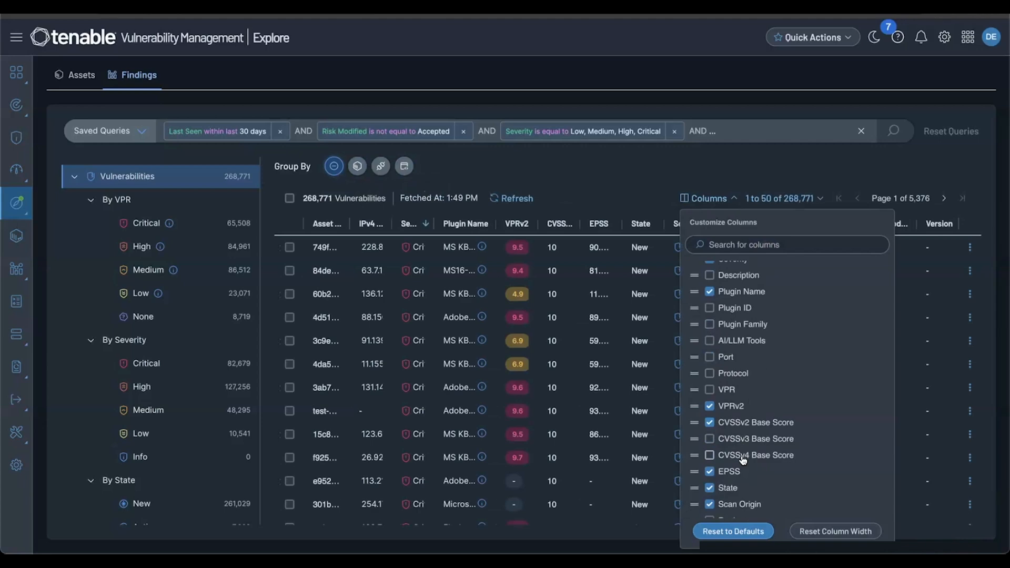
Add a State condition equal to Active, Resurfaced, New to the findings query
{"action": "left_click", "coordinate": [708, 130]}
{"action": "type", "text": "State is equal to Active, Resurfaced, New"}
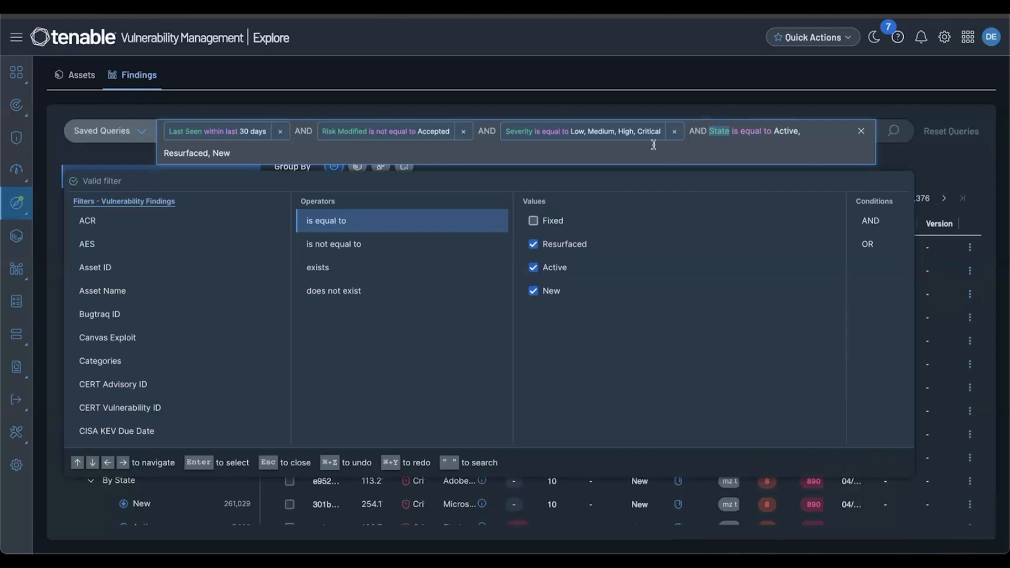
{"action": "mouse_move", "coordinate": [502, 184]}
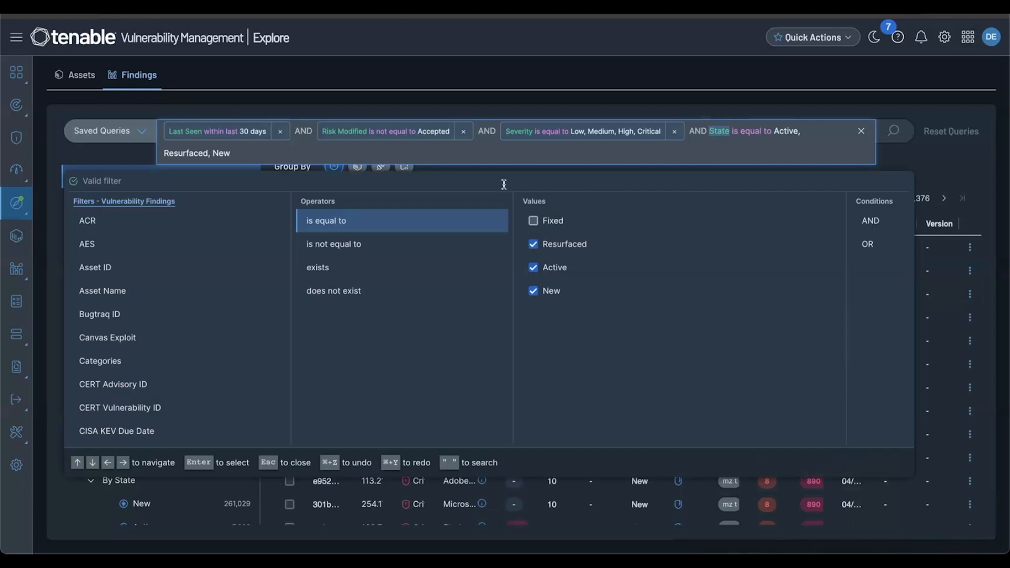
Apply the built-in CISA Known Exploitable query, narrowing findings to 84,952 vulnerabilities
{"action": "left_click", "coordinate": [102, 130]}
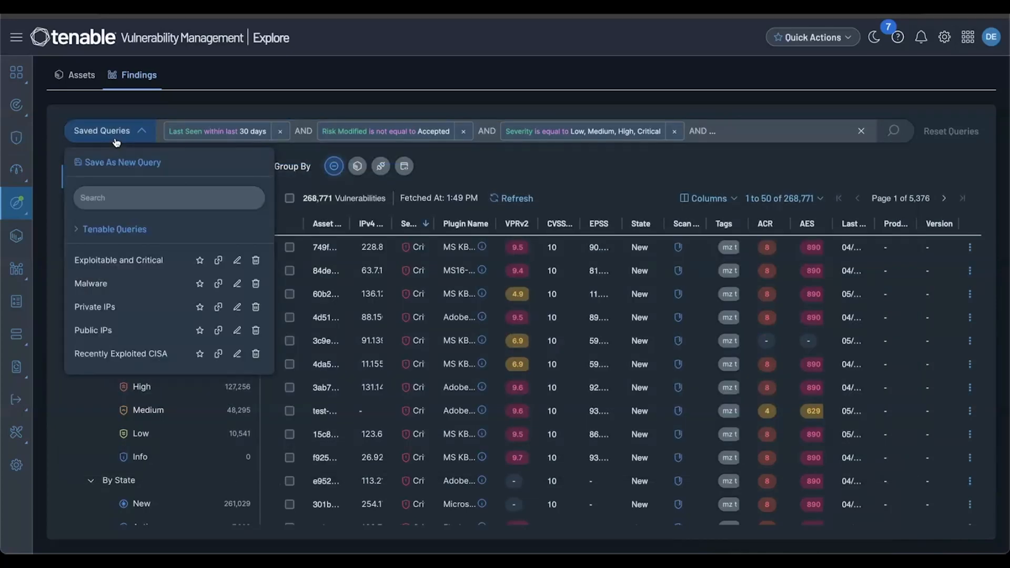
{"action": "mouse_move", "coordinate": [119, 229]}
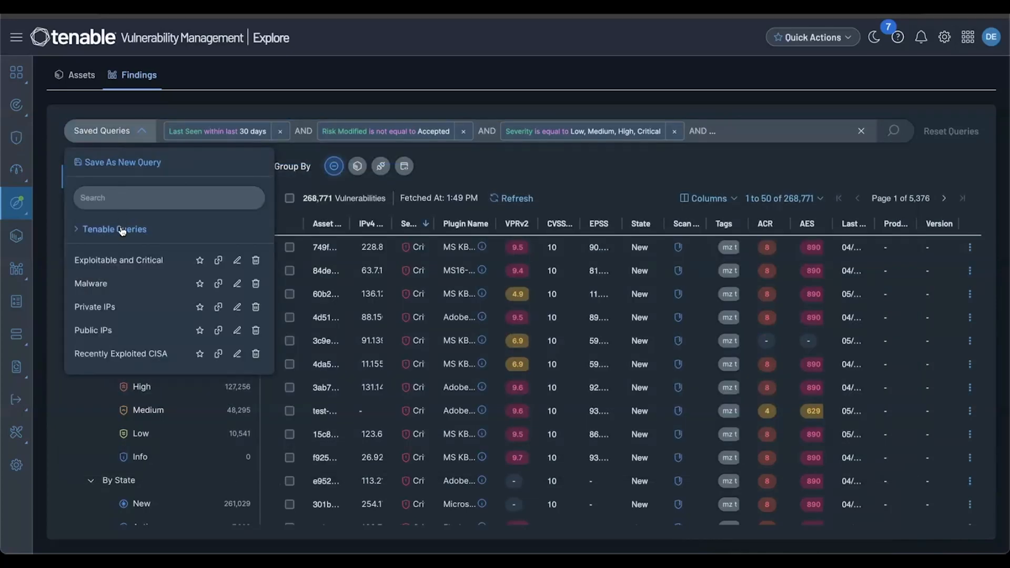
{"action": "left_click", "coordinate": [114, 228]}
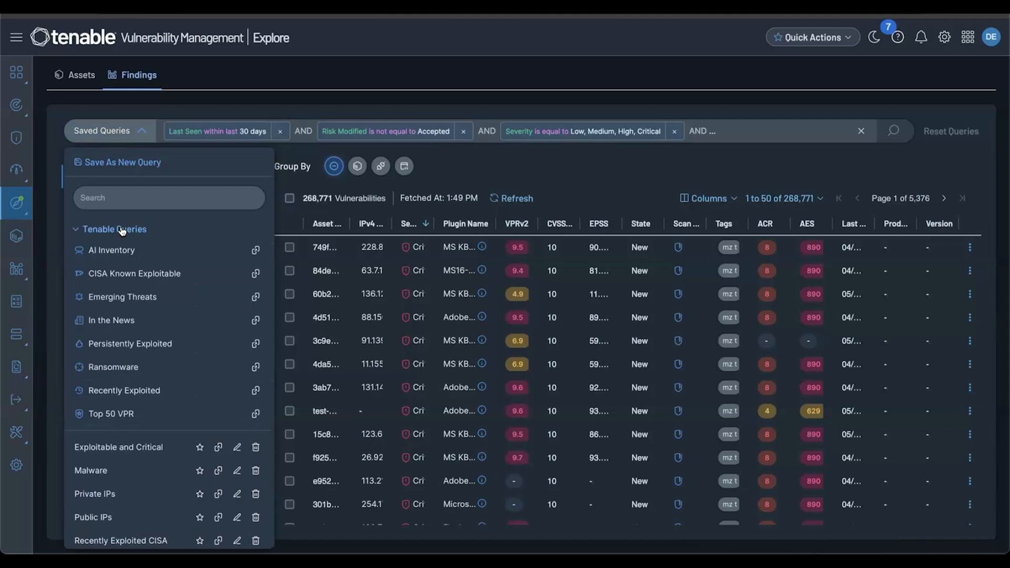
{"action": "mouse_move", "coordinate": [133, 274]}
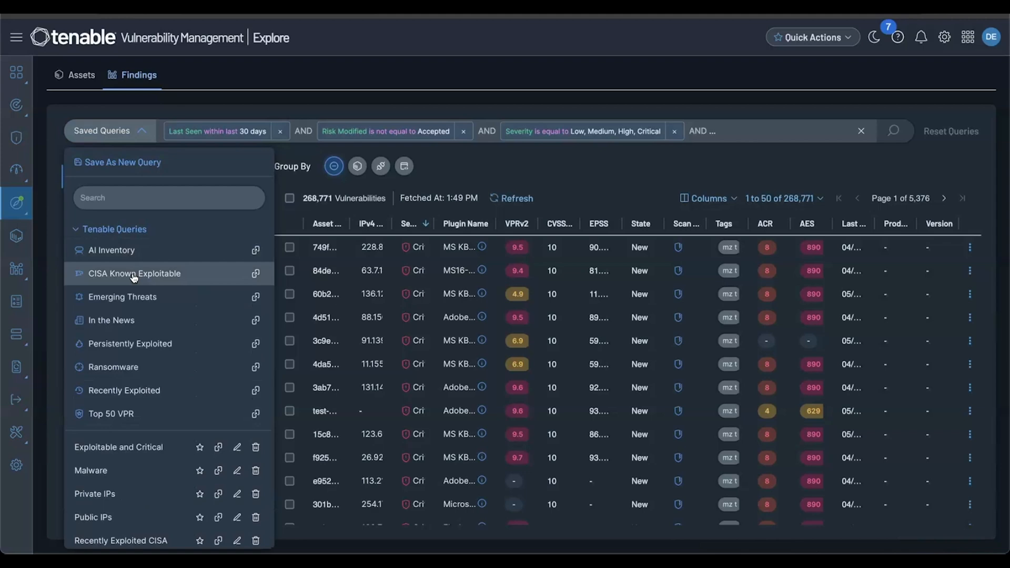
{"action": "left_click", "coordinate": [133, 274]}
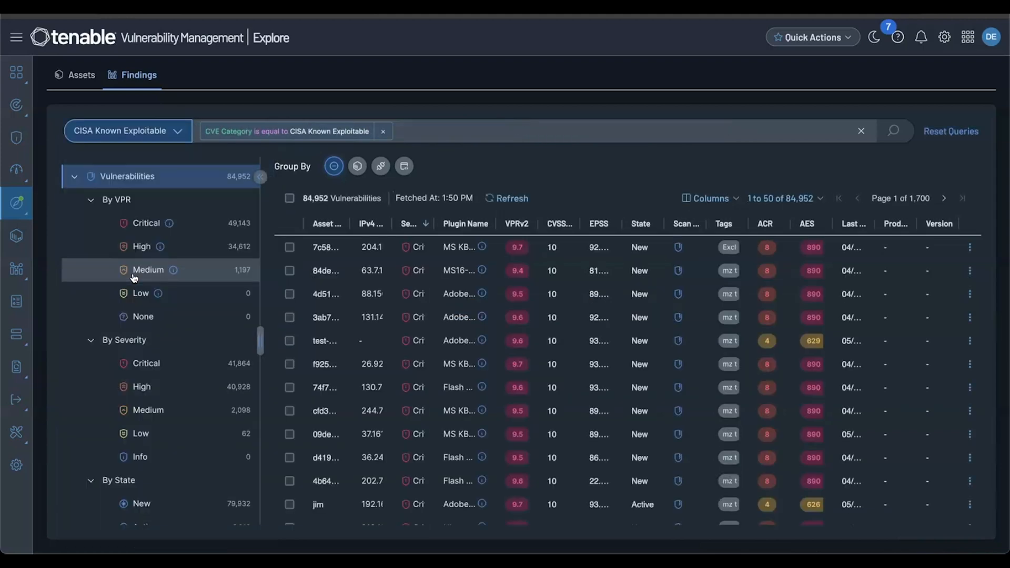
Star Public IPs in Saved Queries to make it the default query
{"action": "left_click", "coordinate": [122, 130]}
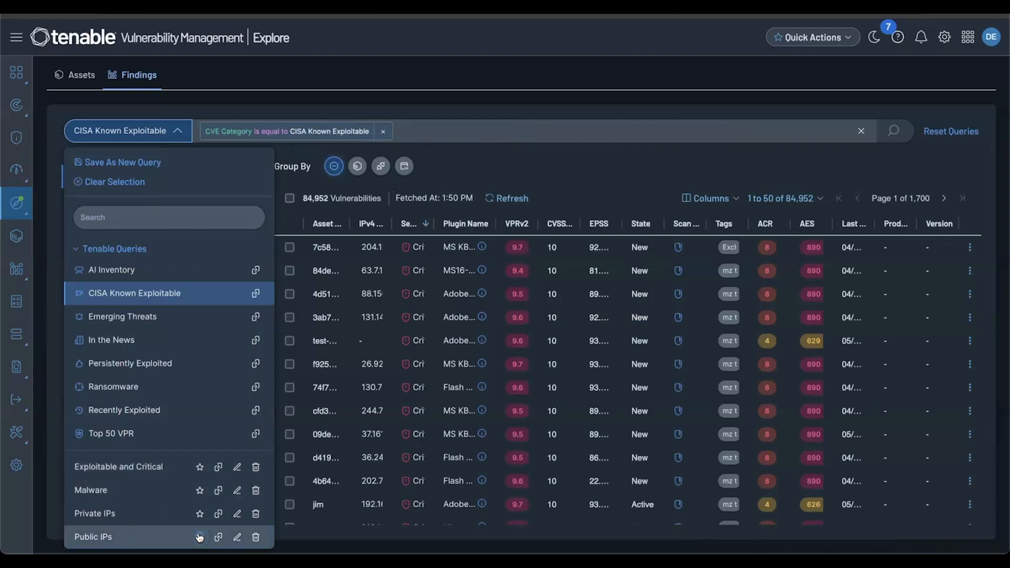
{"action": "left_click", "coordinate": [199, 536]}
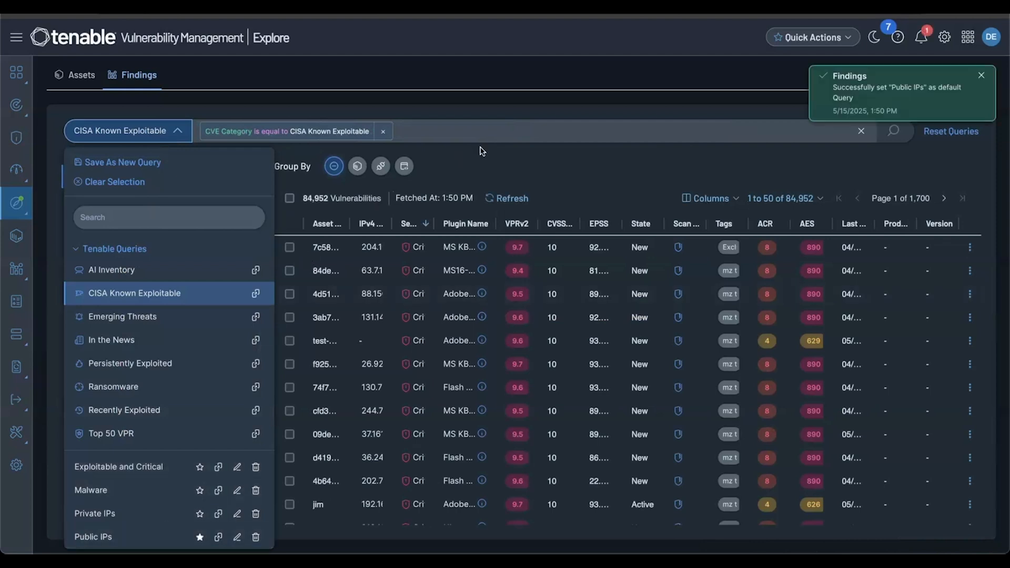